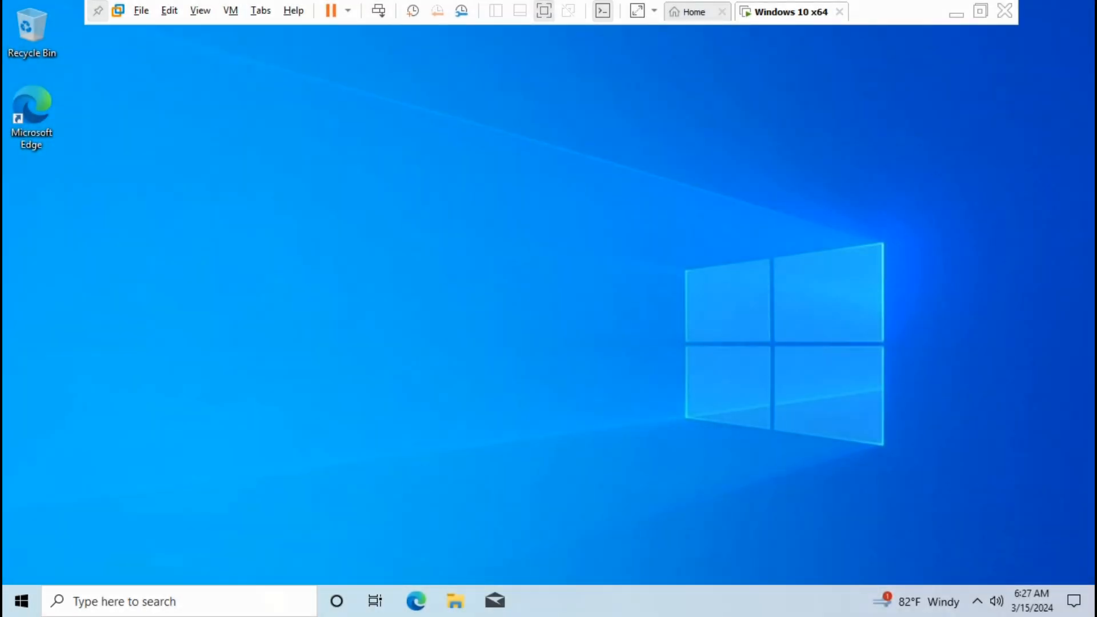
Search the Start menu for cmd and launch Command Prompt as administrator
click(20, 601)
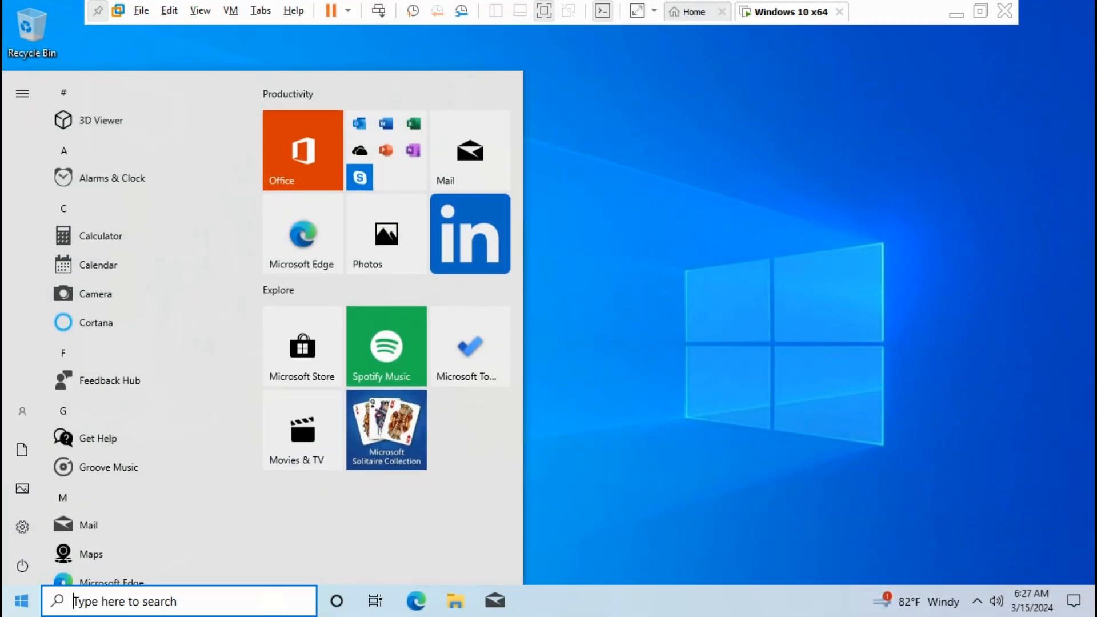
text(cmd)
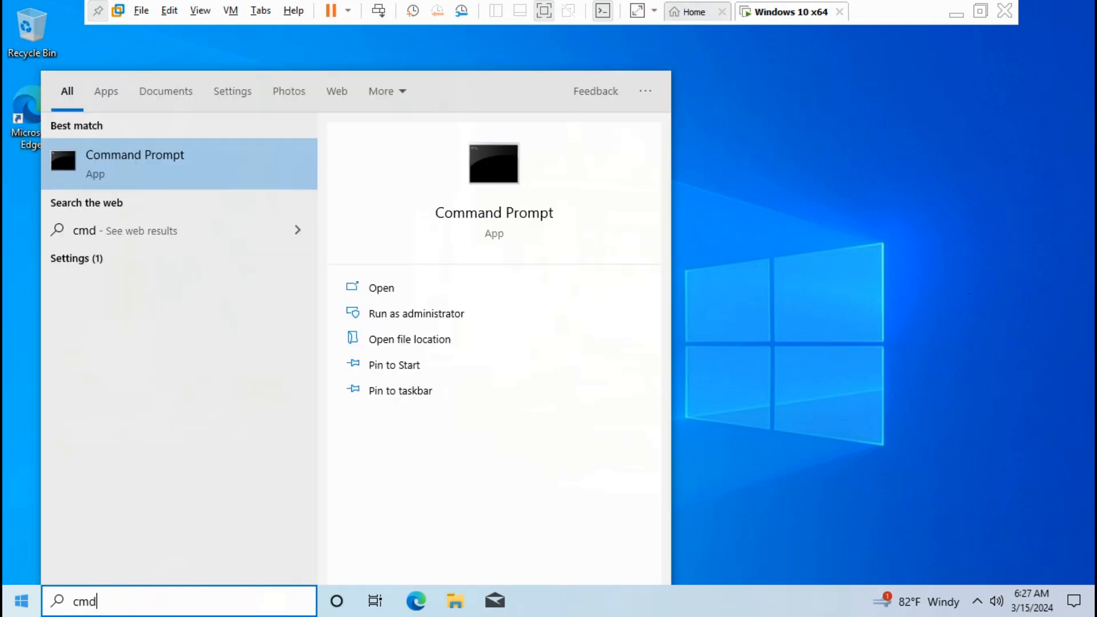
mouse_move(415, 314)
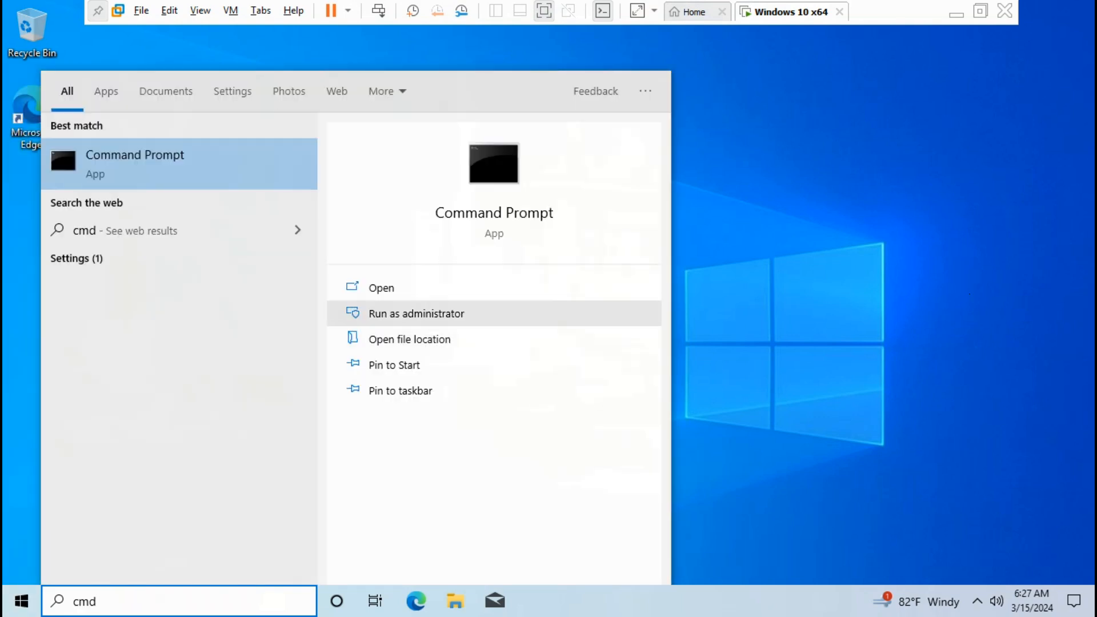
click(416, 314)
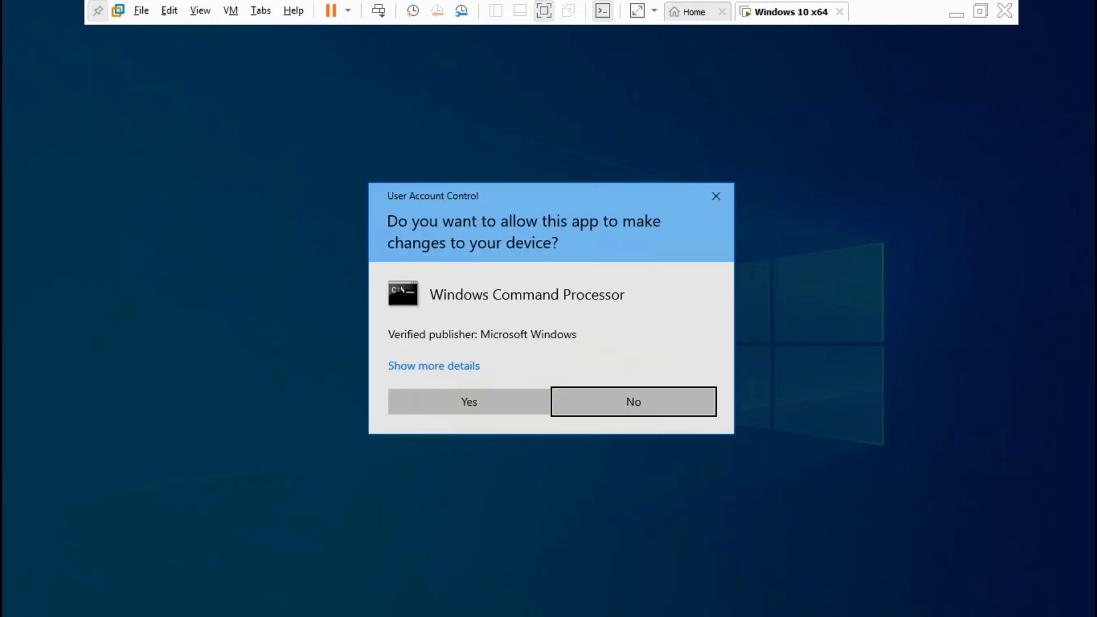
Approve the UAC prompt, then check Windows RE status and disable it with reagentc
click(468, 401)
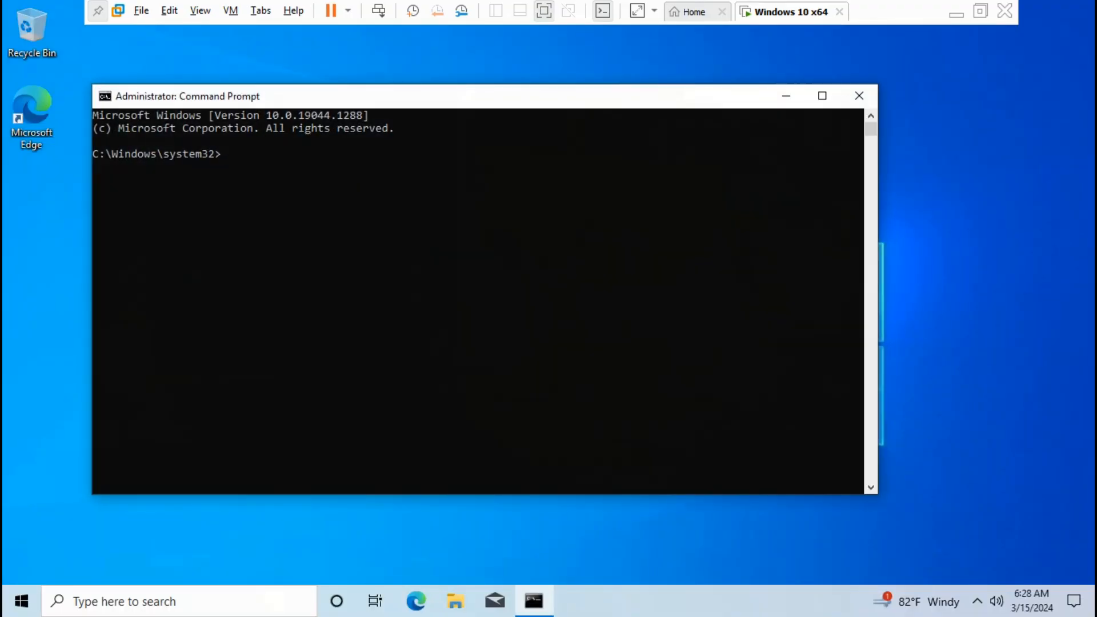
text(reagentc /info)
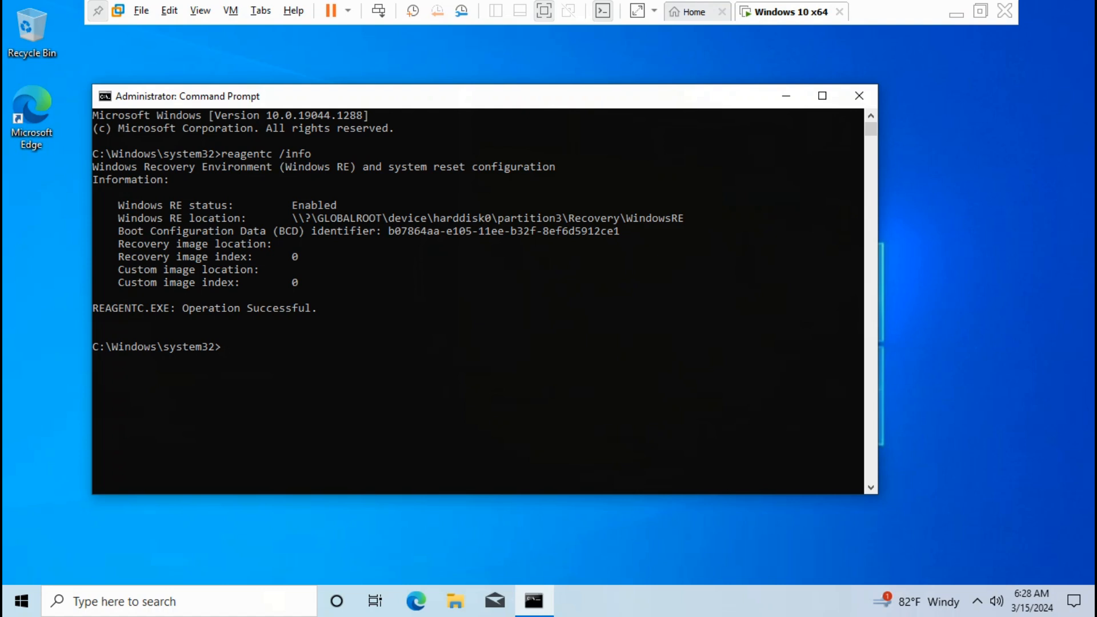
drag(317, 218, 400, 218)
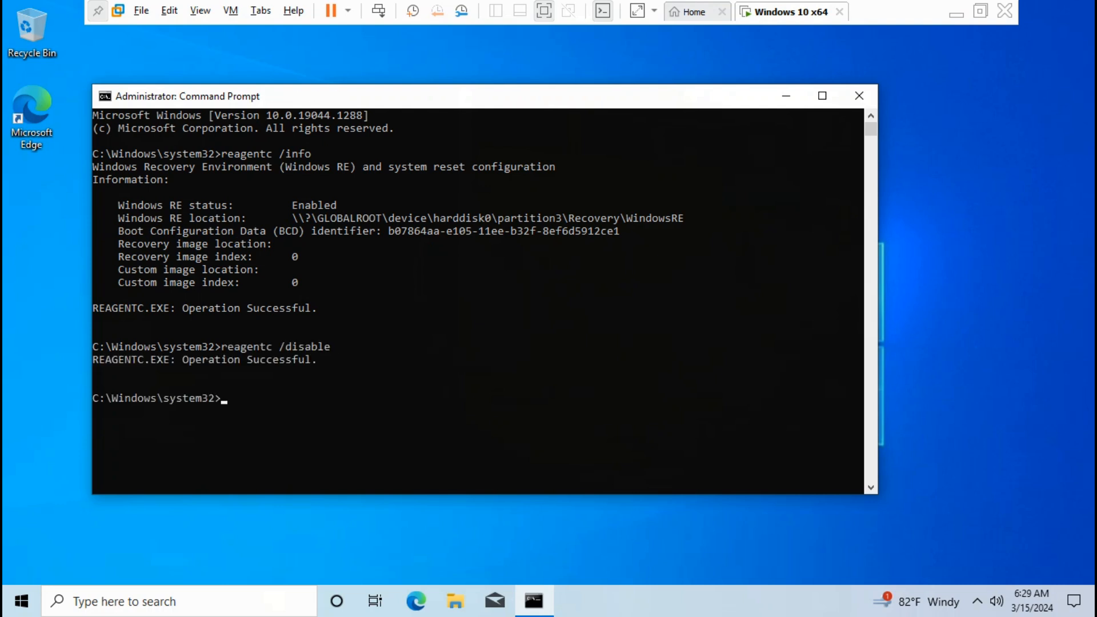
Start the DiskPart utility
text(di)
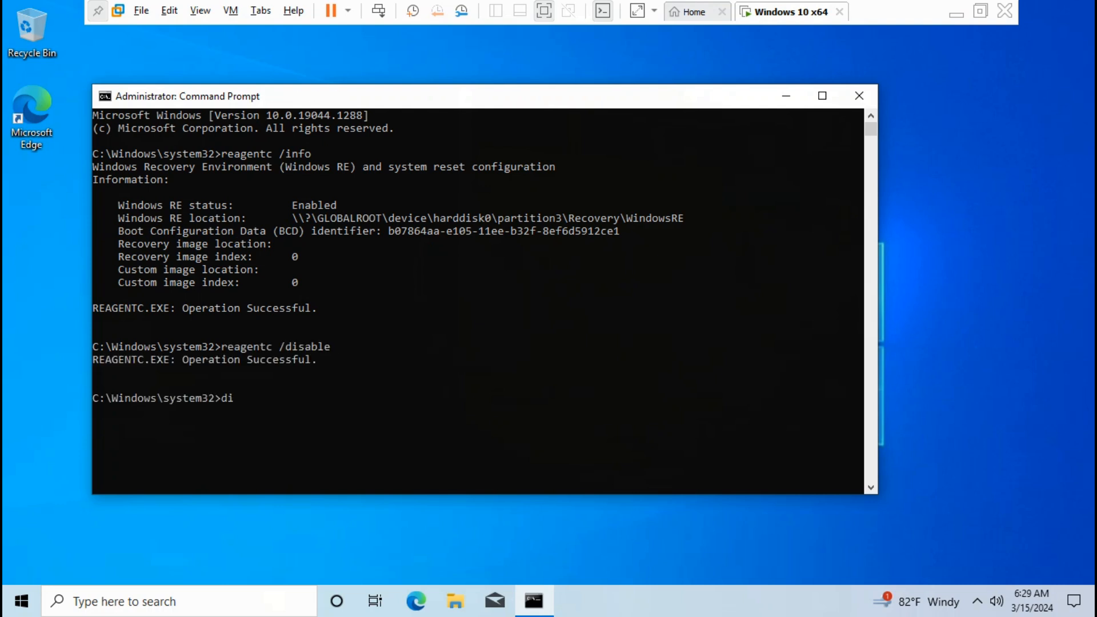
text(s)
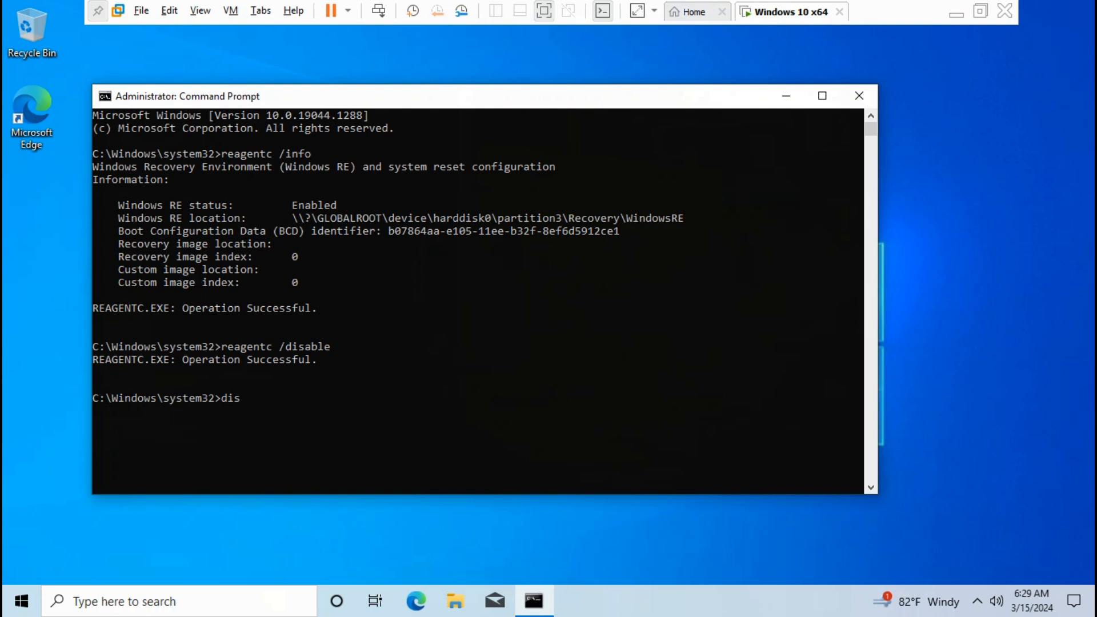
text(kpart)
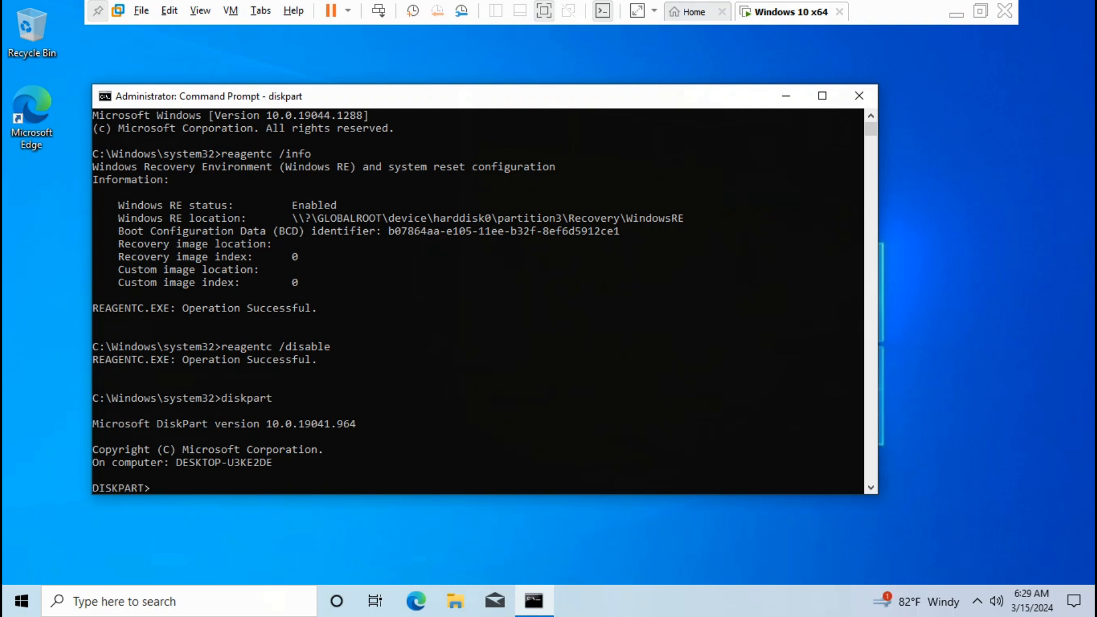
List disks and partitions, selecting disk 0 and the 509 MB Recovery partition 3
text(list disk)
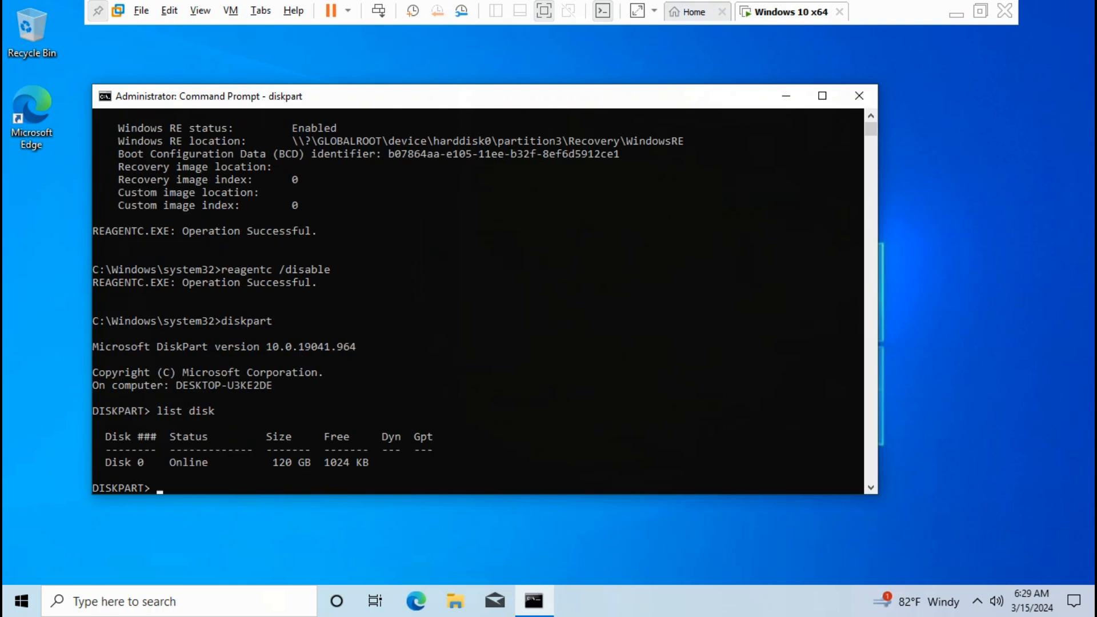
text(sel disk 0)
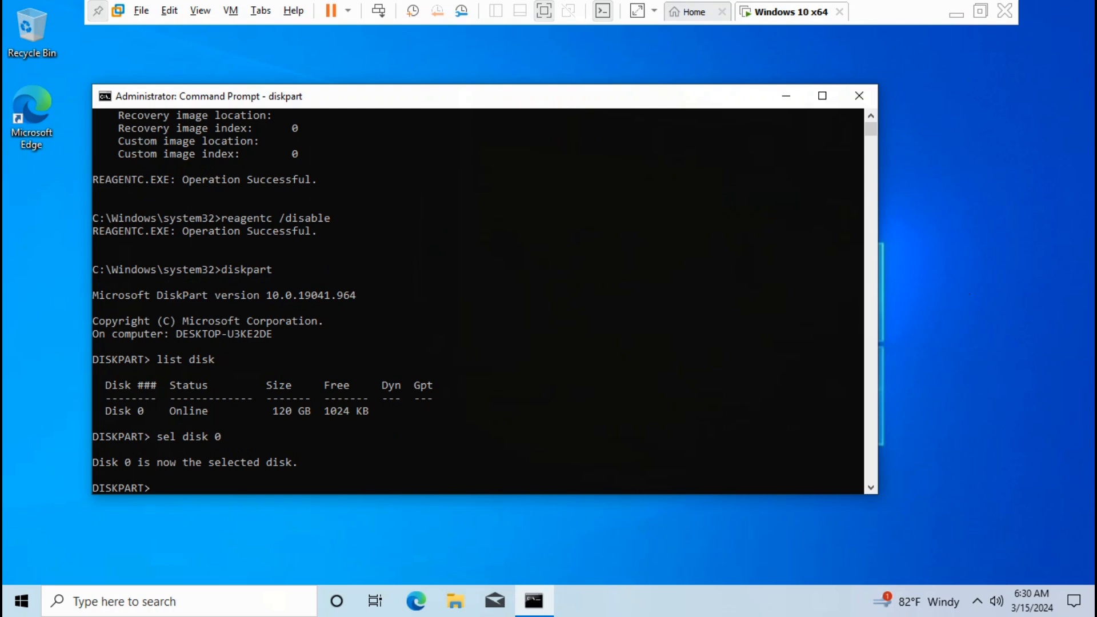
text(list part)
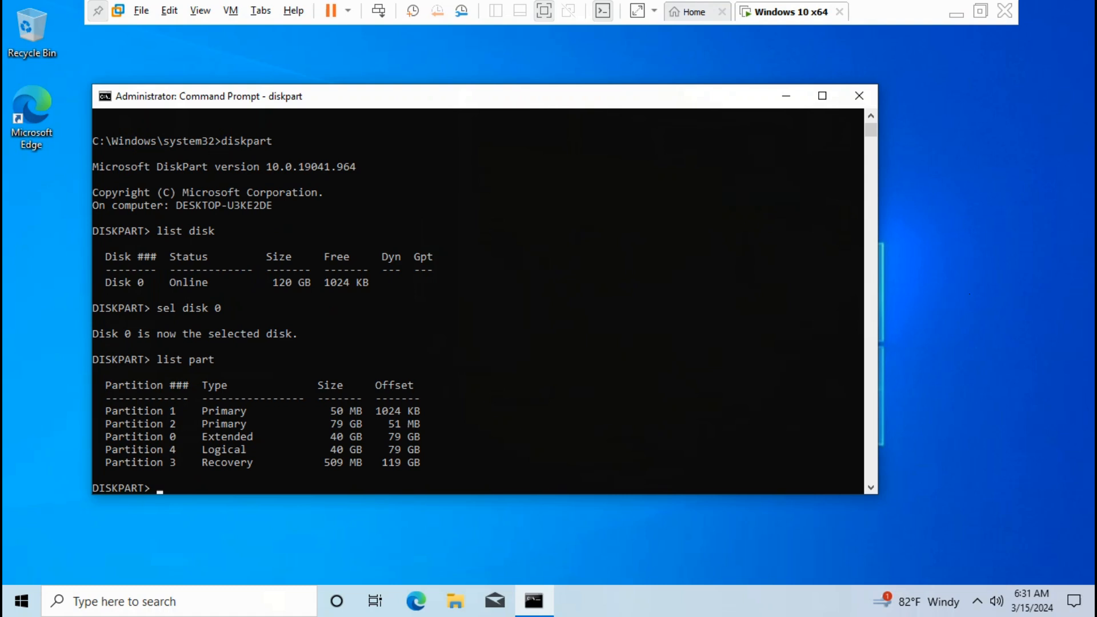
text(sel part 3)
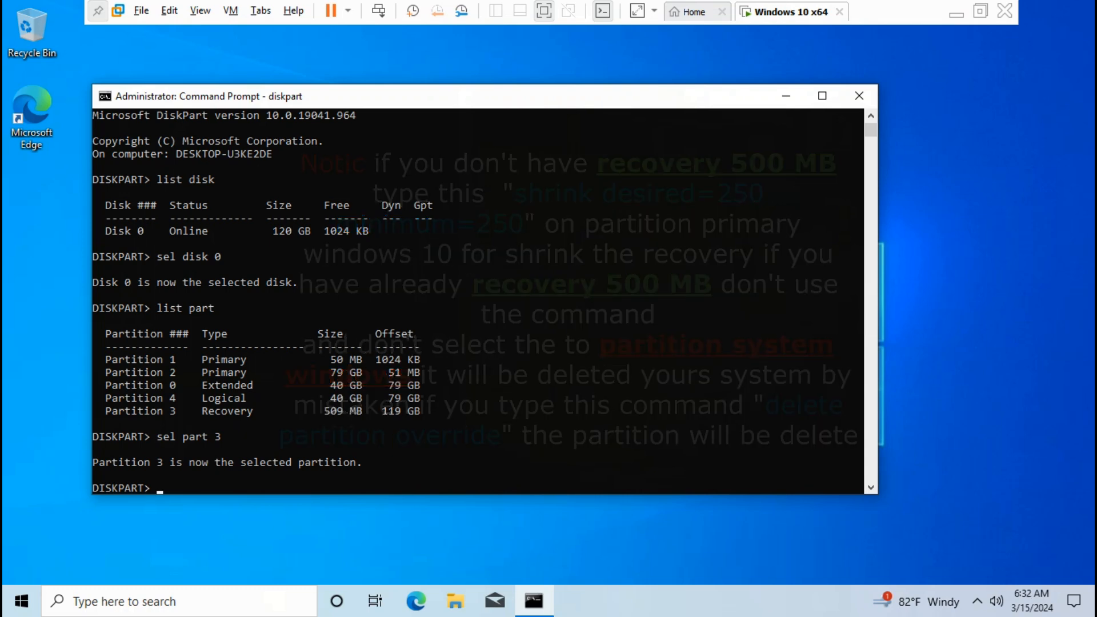
Delete partition 3 with override and re-list disks, showing 511 MB free
text(delete partition override)
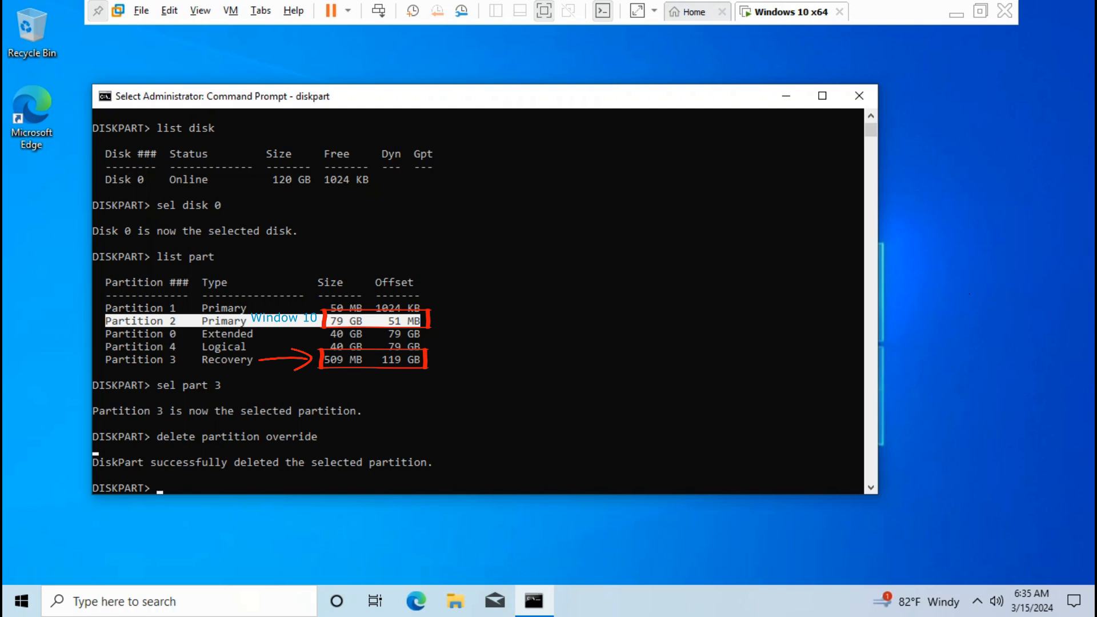
text(list disk)
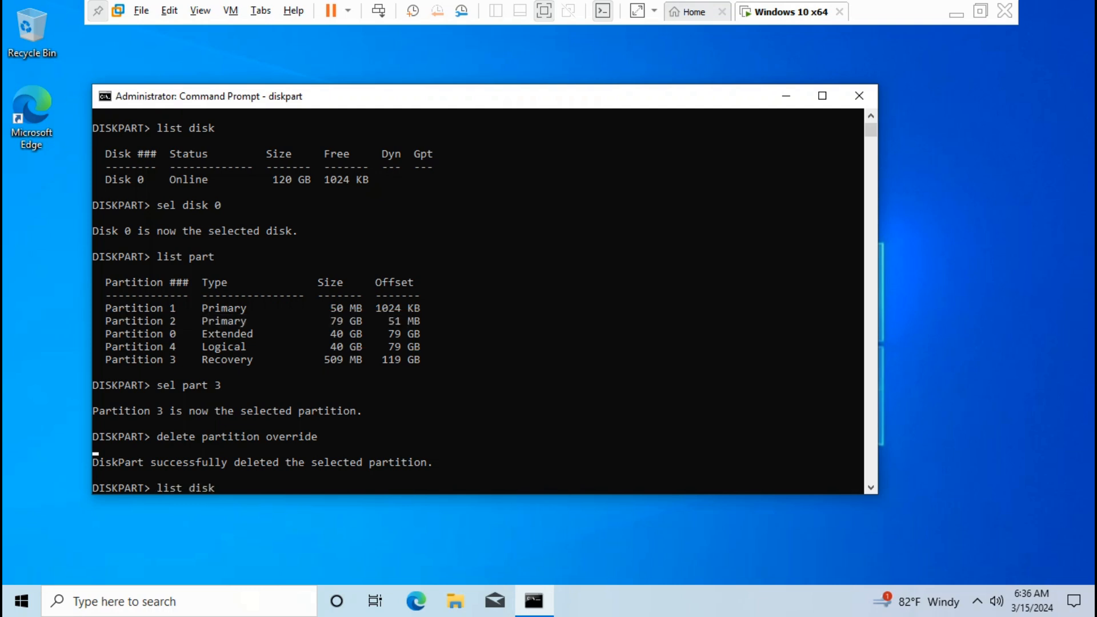
key(Return)
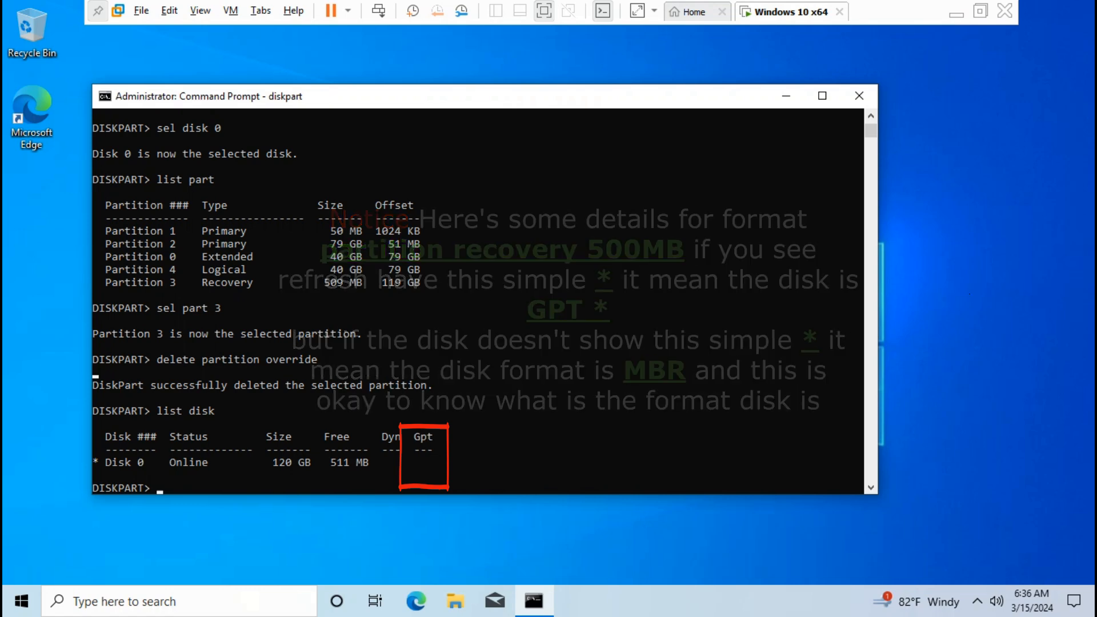
Create a primary id=27 partition, quick-format it NTFS labelled 'Windows RE tools', and list volumes
text(create partition primary id=27)
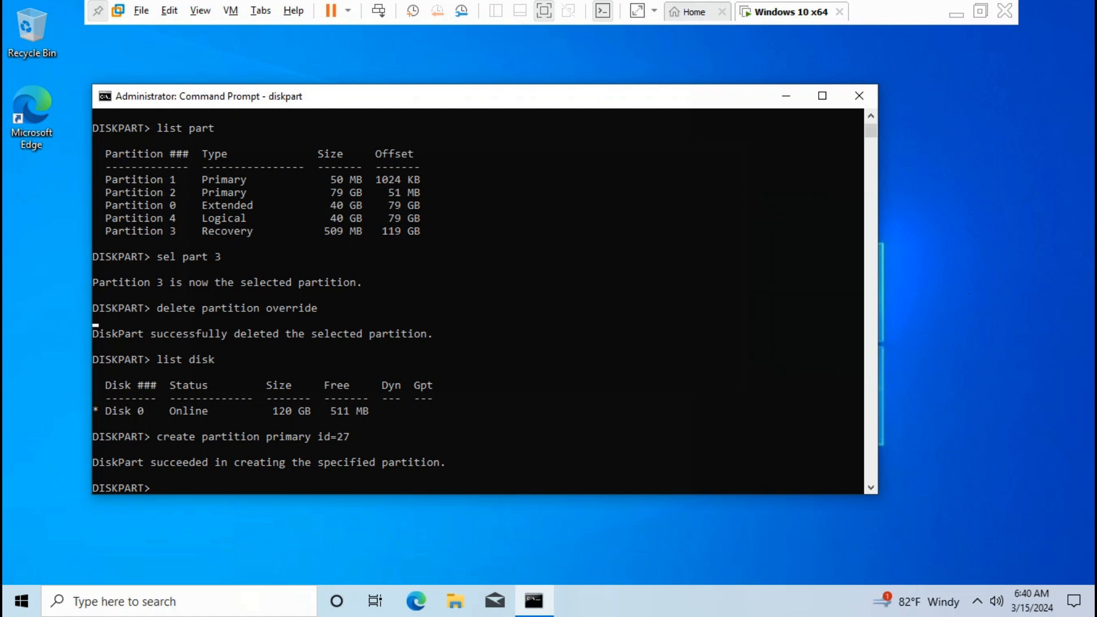
text(format quick fs=ntfs label="Windows RE tools")
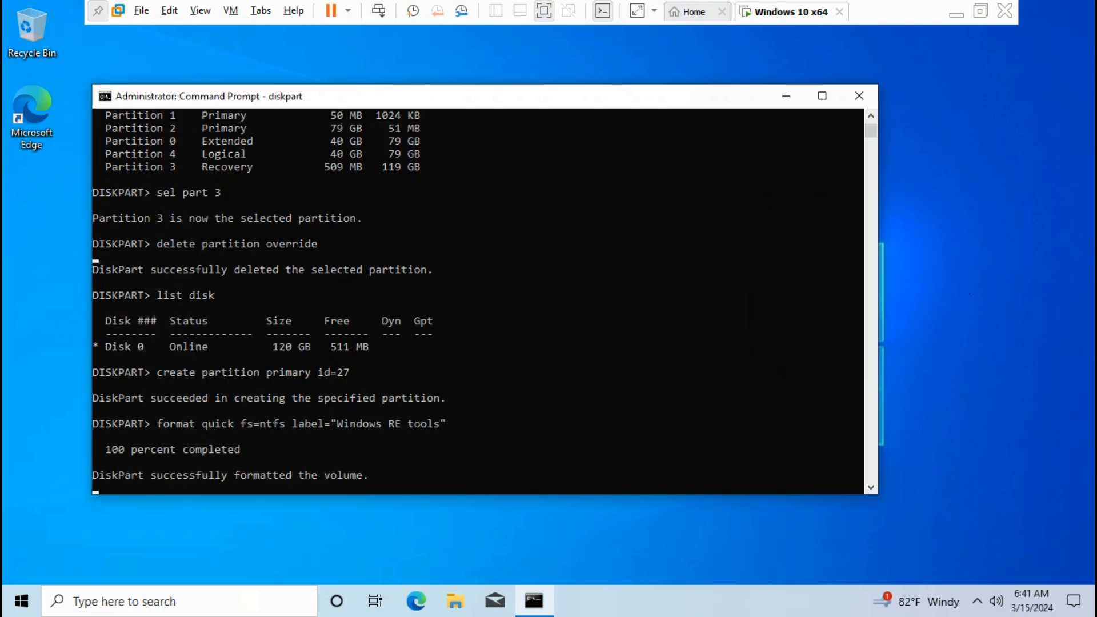
key(Return)
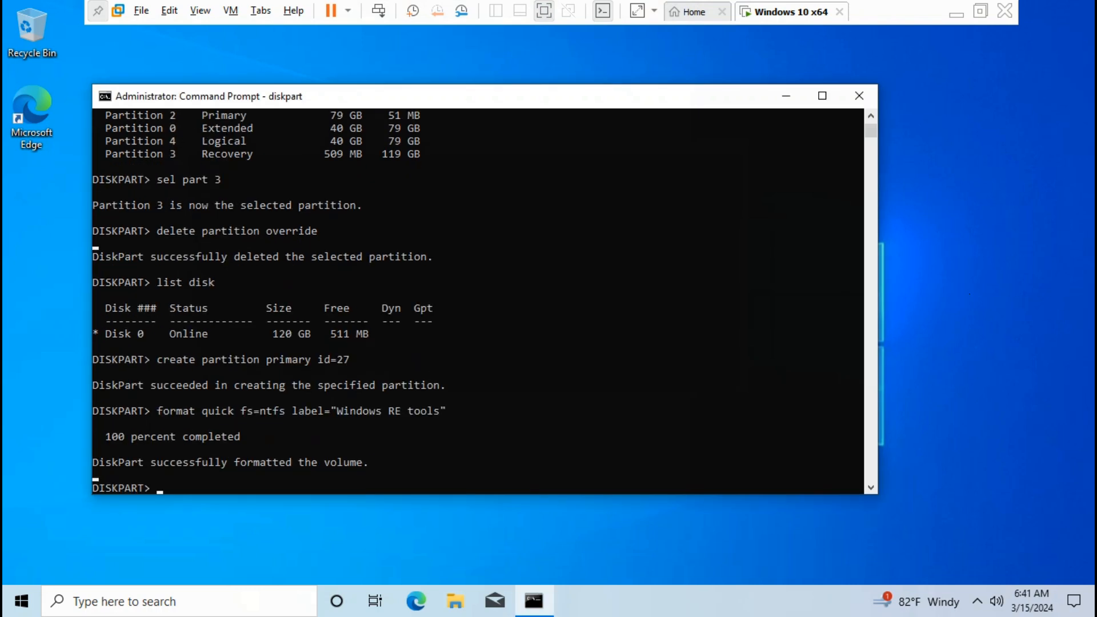
text(list vol)
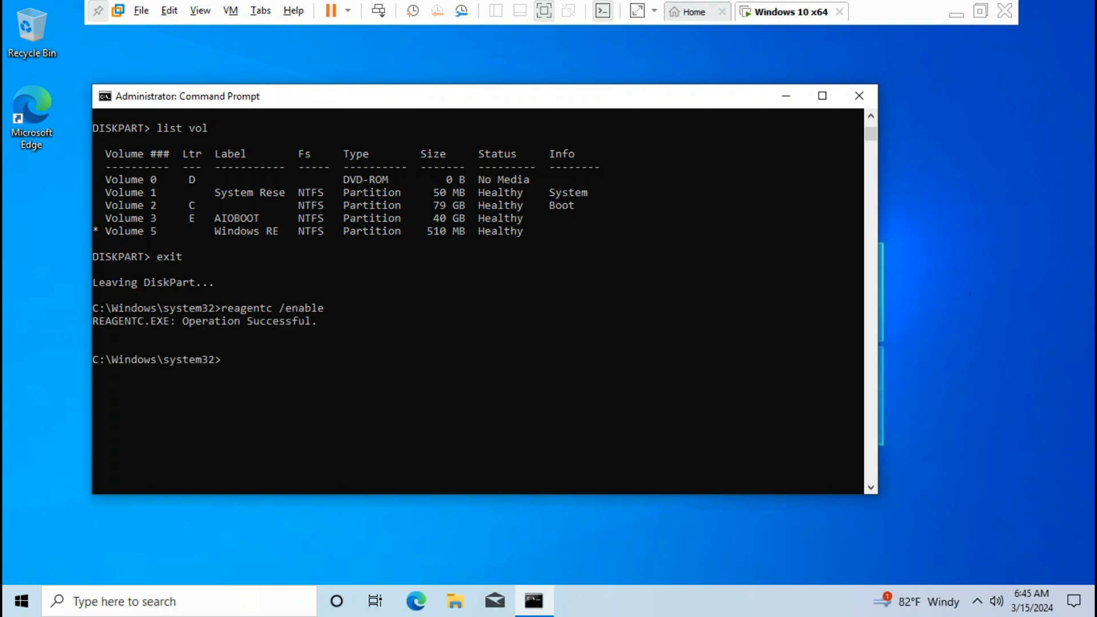
Run reagentc /info to confirm Windows RE is enabled and inspect its location path
text(reagentc /info)
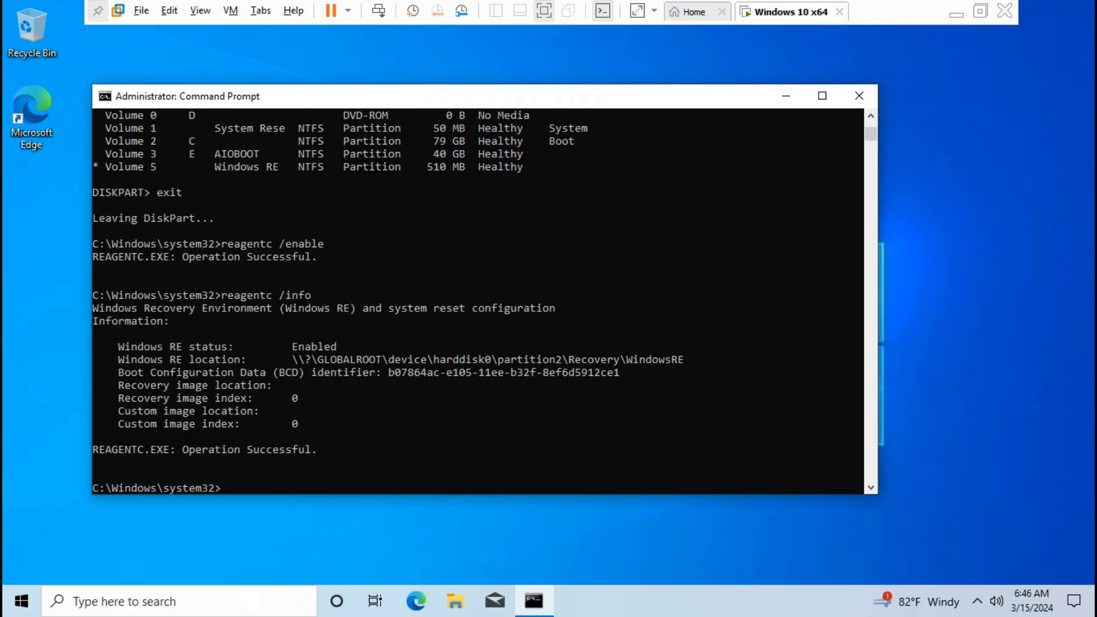
double_click(338, 359)
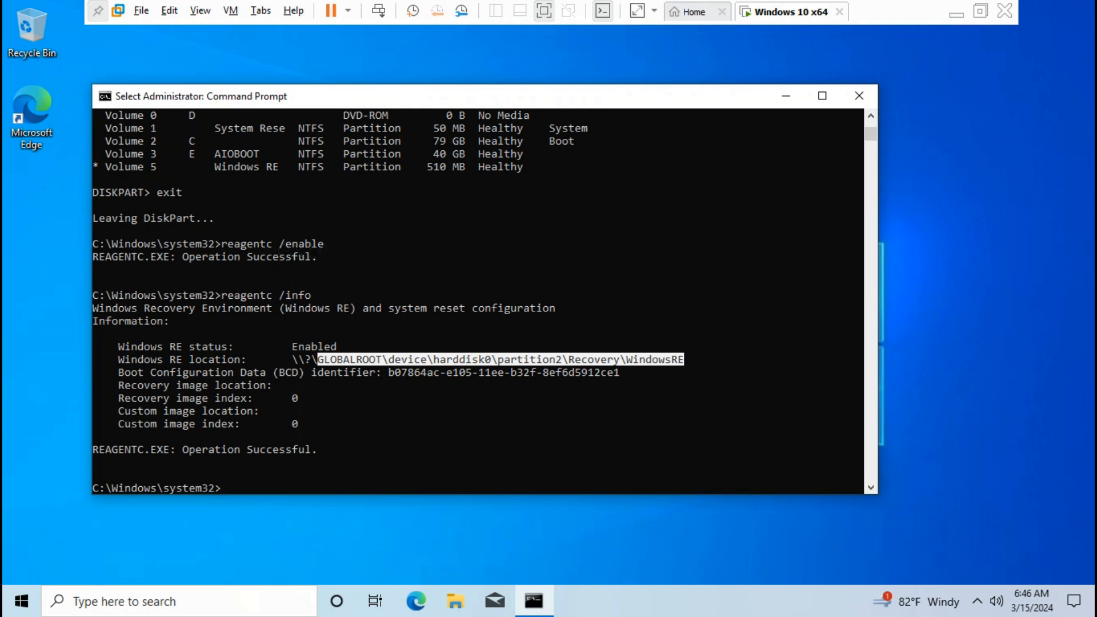
click(858, 96)
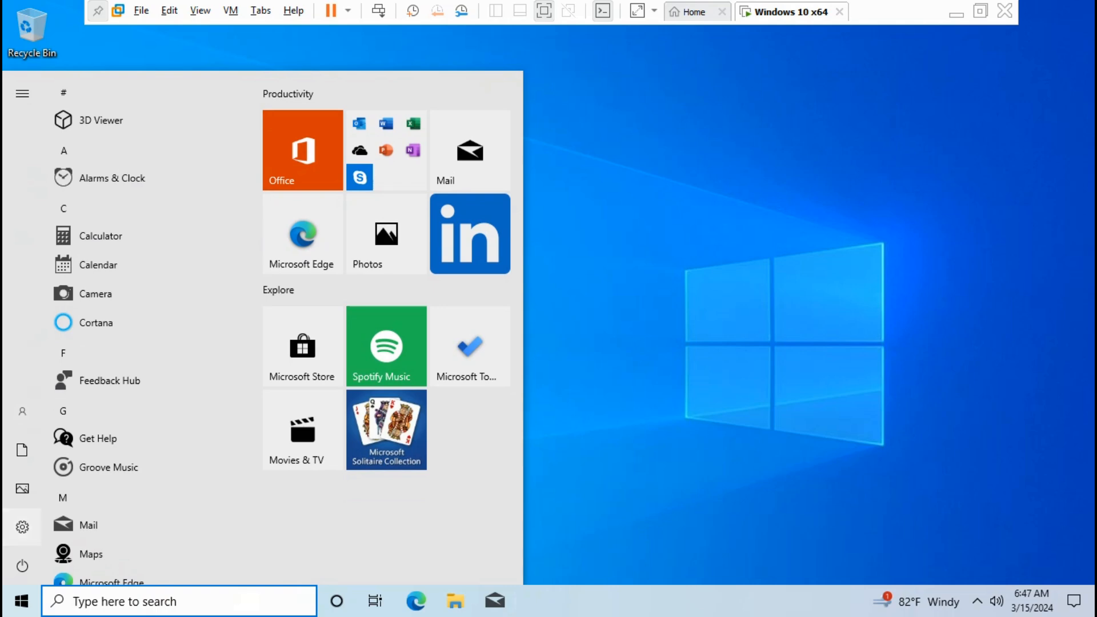
Open Settings > Update & Security and resume paused updates to start checking
click(21, 93)
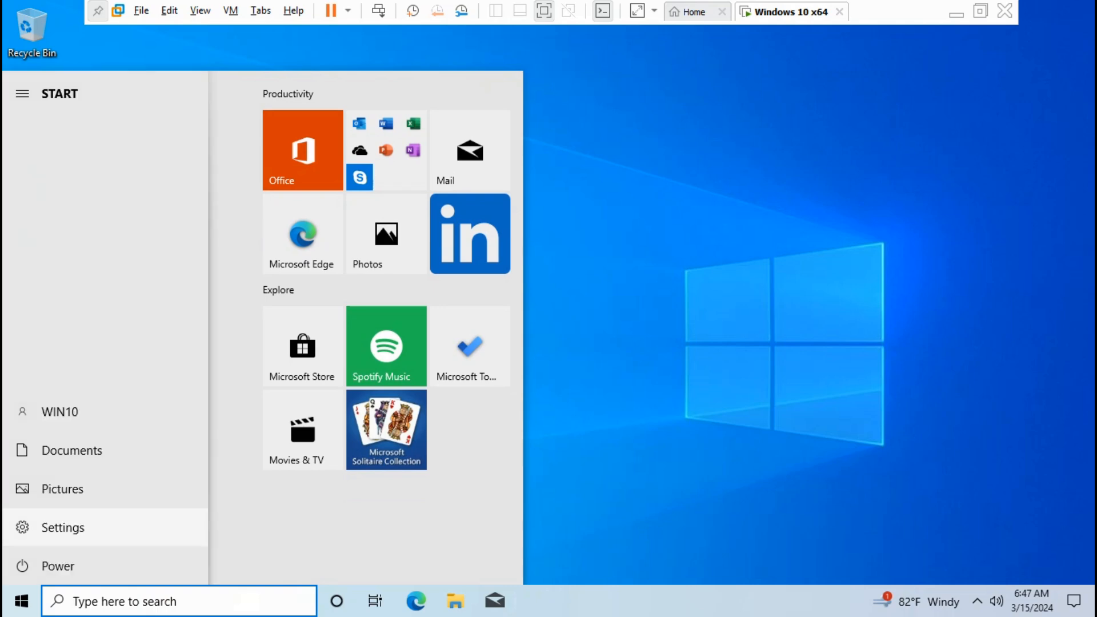
click(62, 527)
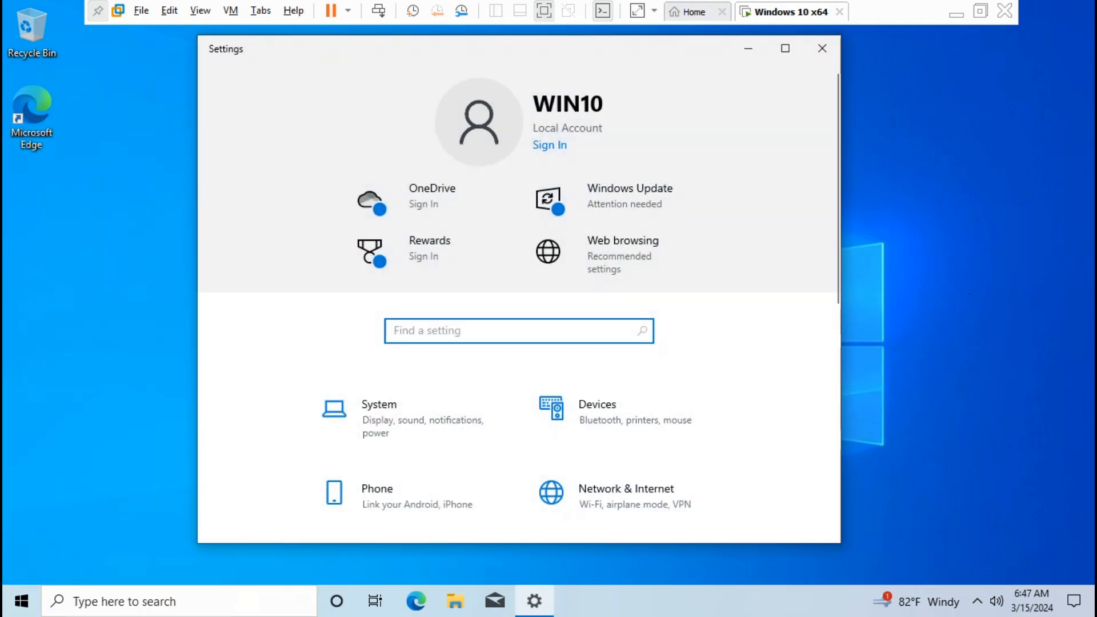
scroll(down, 3)
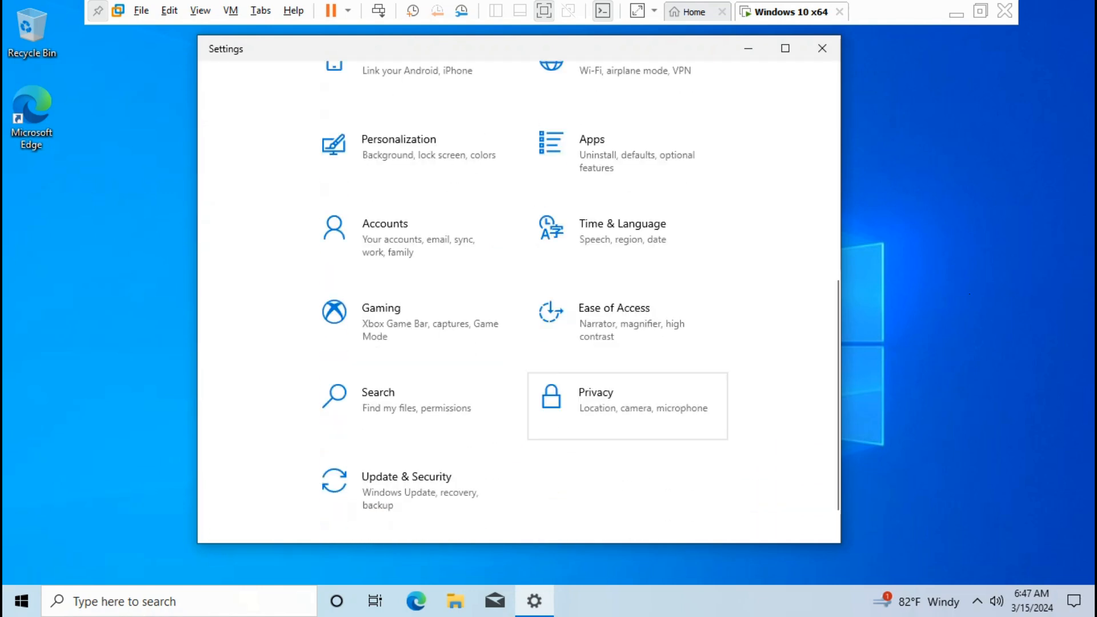
click(405, 477)
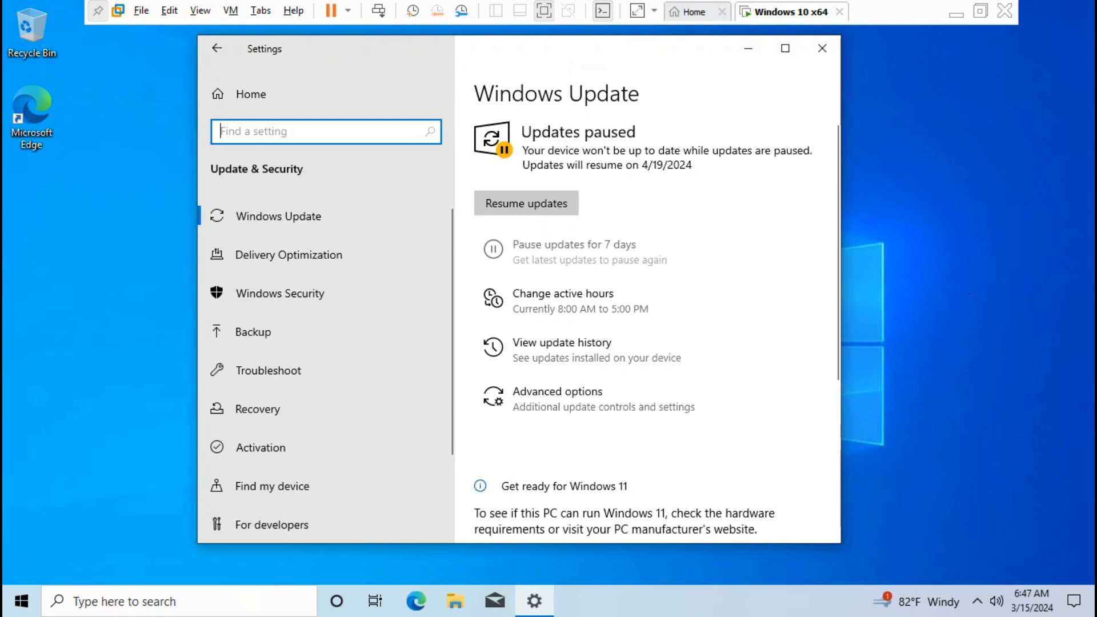
click(526, 202)
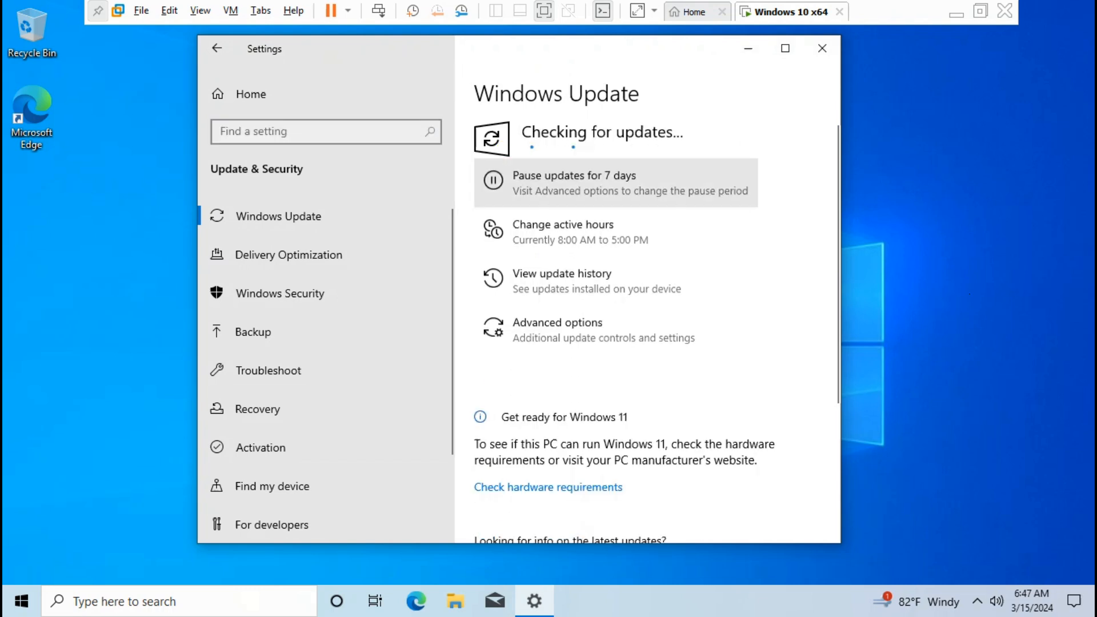